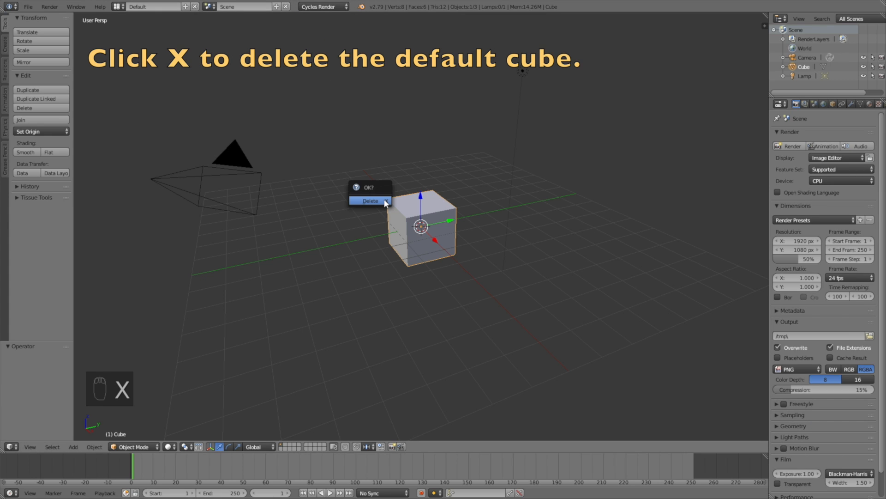
# - Replace the default cube with a Suzanne monkey mesh scaled up to about 1.84
pyautogui.click(370, 200)
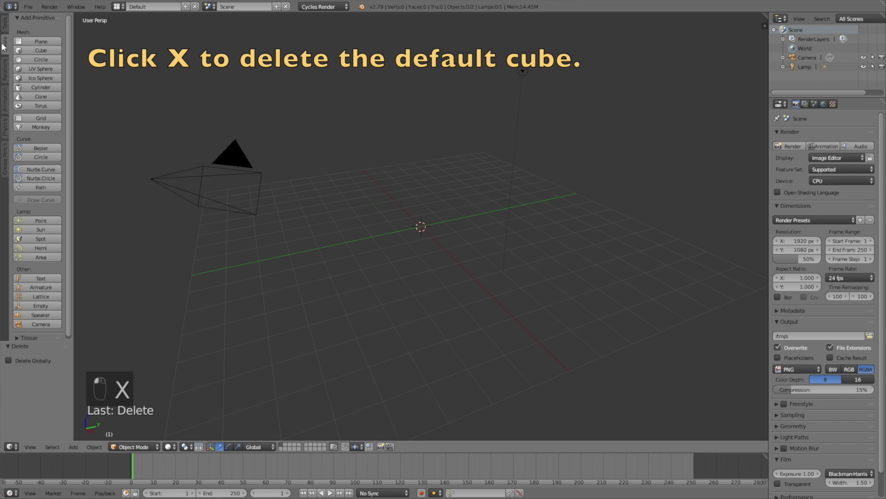
pyautogui.click(40, 127)
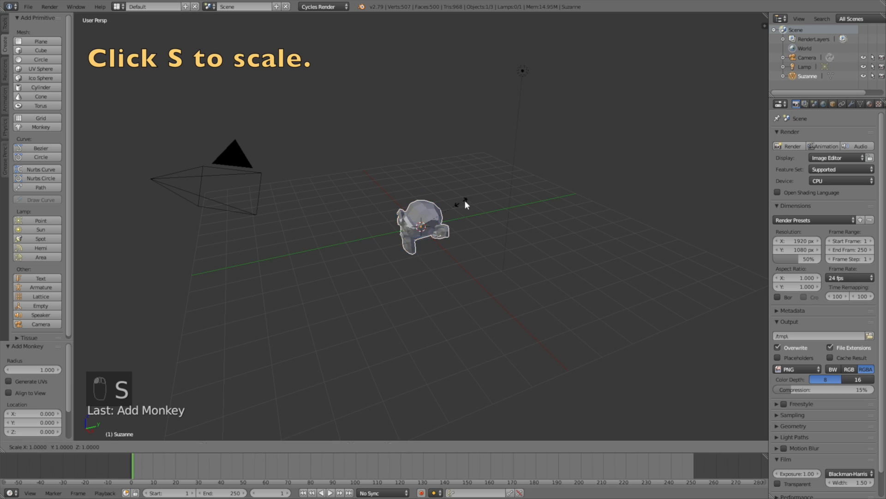
pyautogui.press('s')
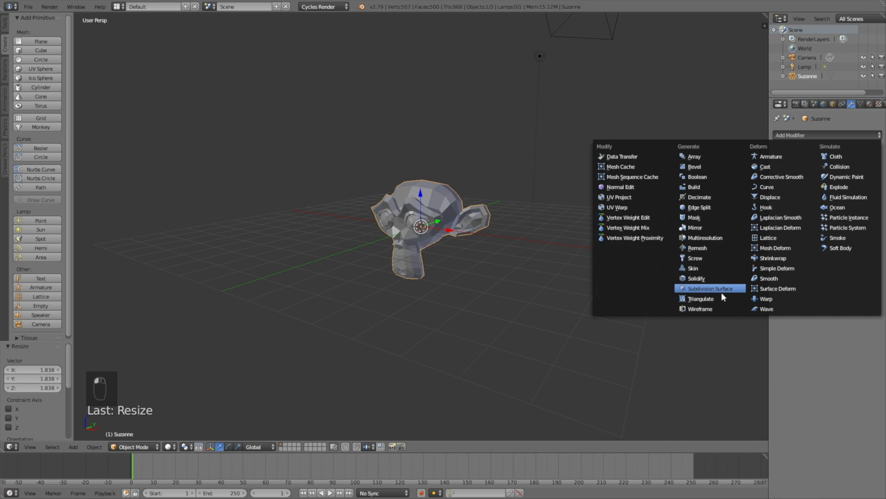
# - Add a Subdivision Surface modifier to Suzanne and apply it
pyautogui.click(710, 288)
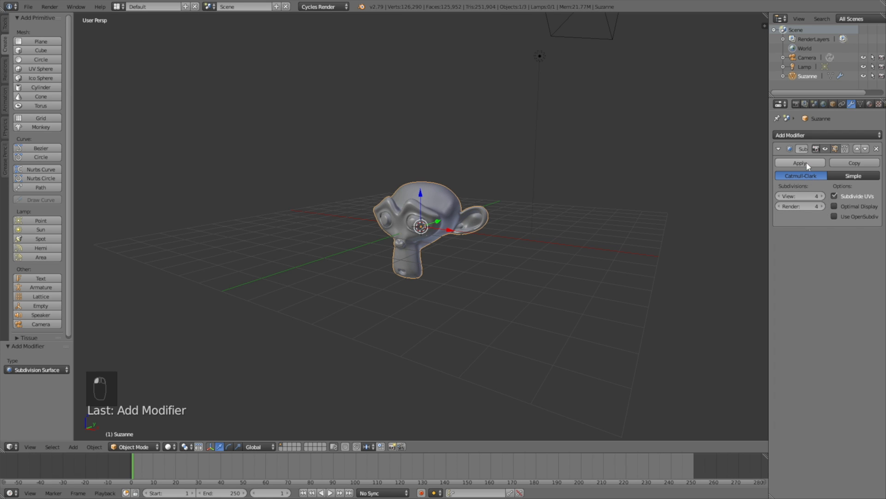
pyautogui.click(800, 162)
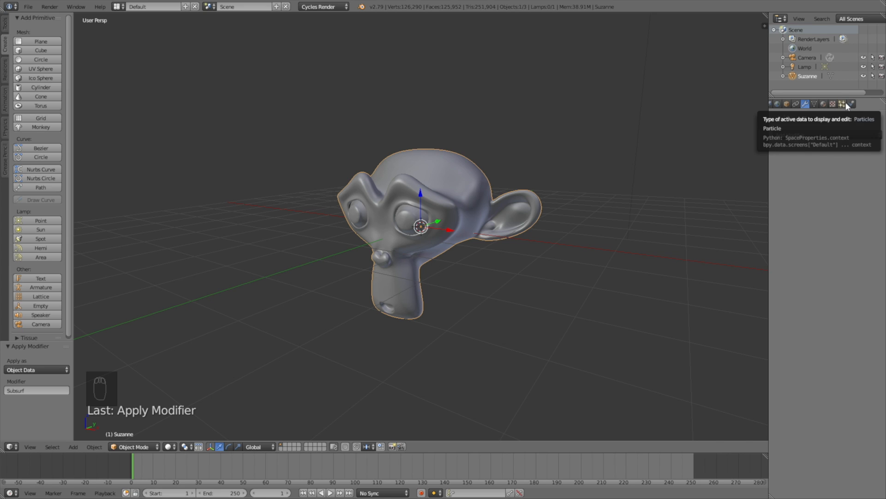
# - Add a particle system with 126290 particles, end frame 1, lifetime 249, randomness 0.1
pyautogui.click(844, 104)
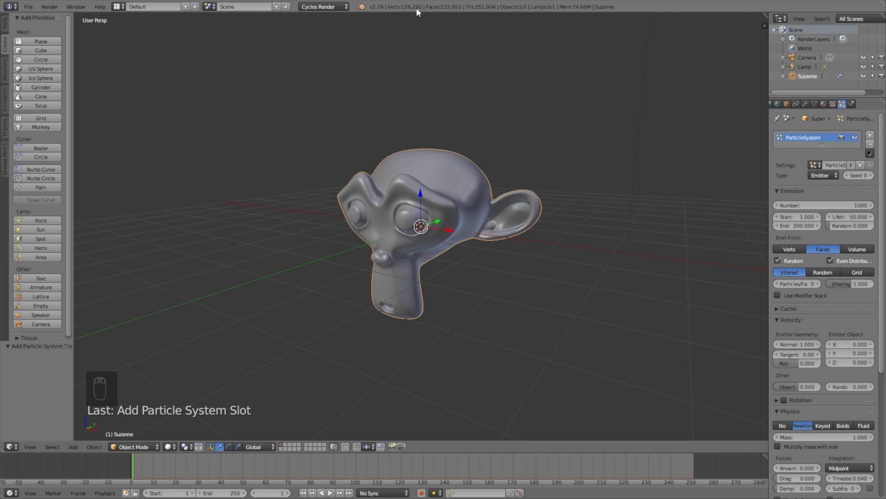
pyautogui.click(823, 205)
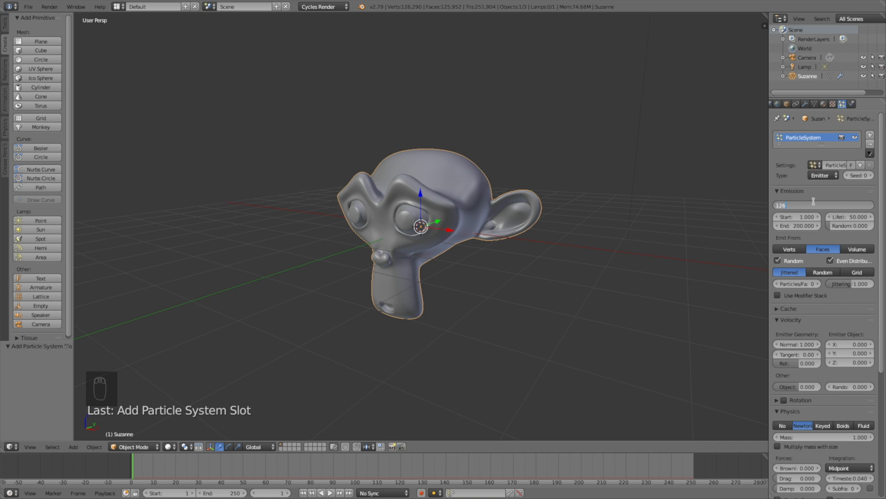
pyautogui.write('126290')
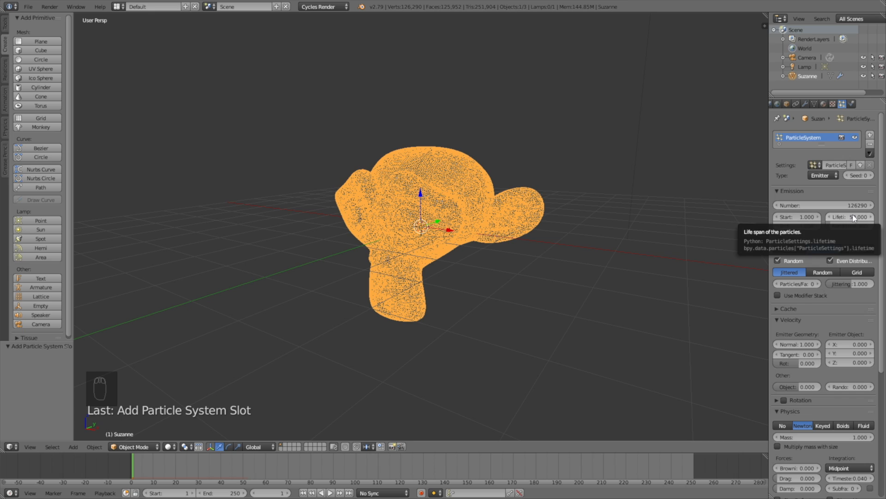
pyautogui.click(851, 216)
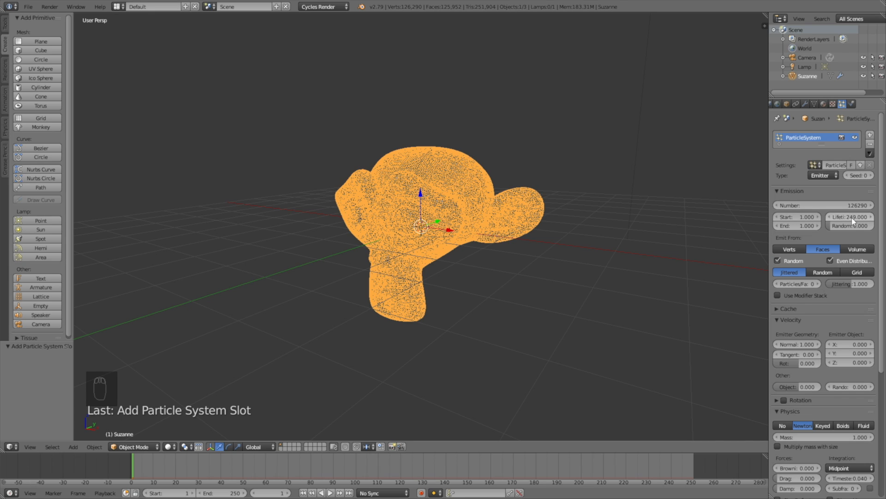
pyautogui.click(850, 225)
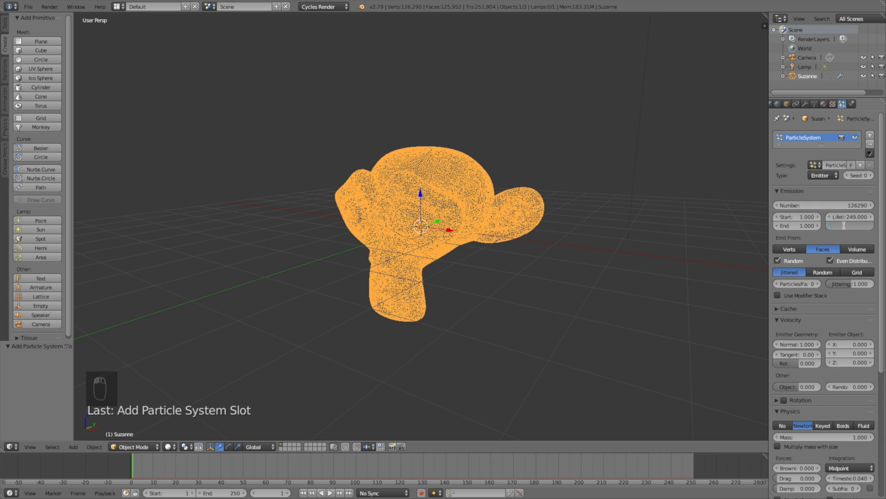
pyautogui.click(850, 225)
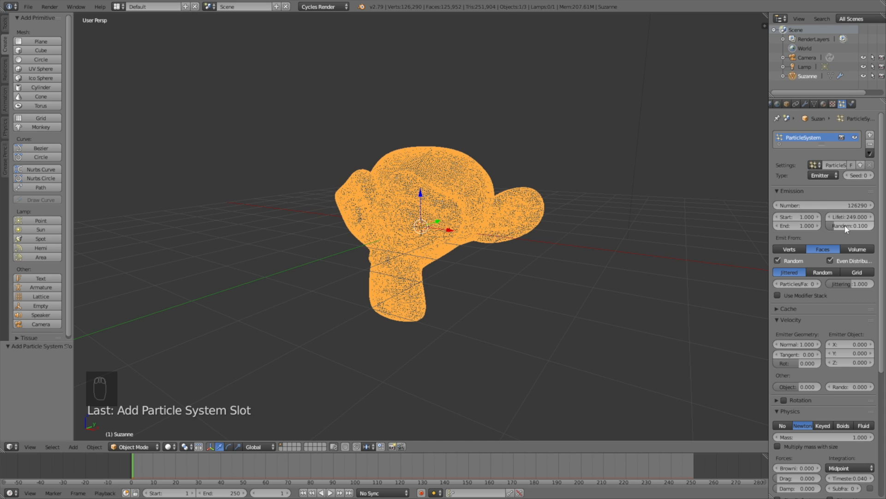
pyautogui.moveTo(831, 318)
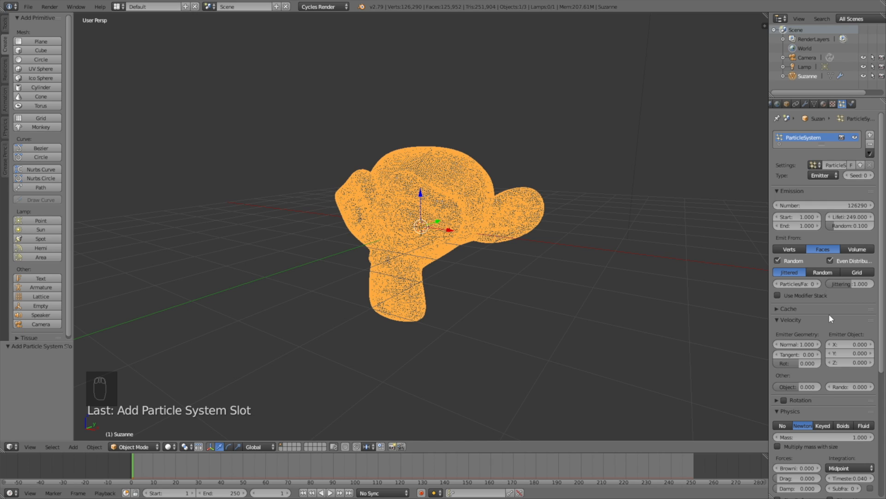
pyautogui.moveTo(803, 350)
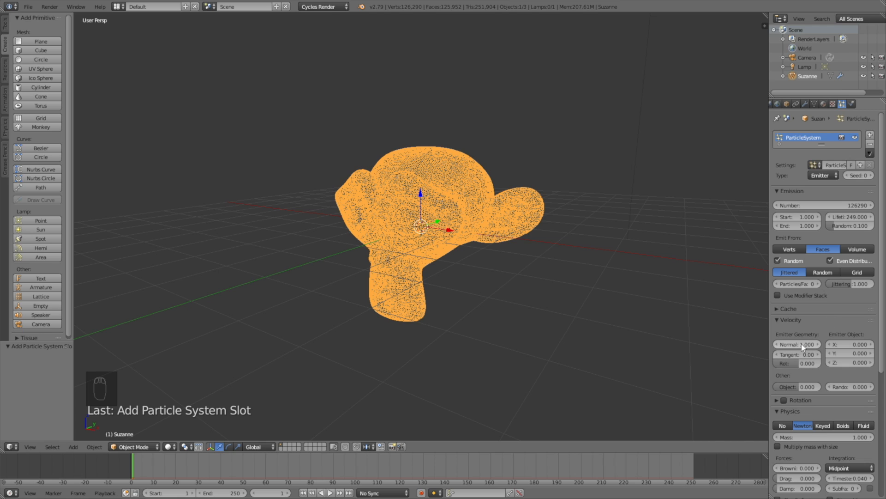
# - Set the particles' normal emission velocity to 0 and enable dynamic rotation
pyautogui.click(802, 344)
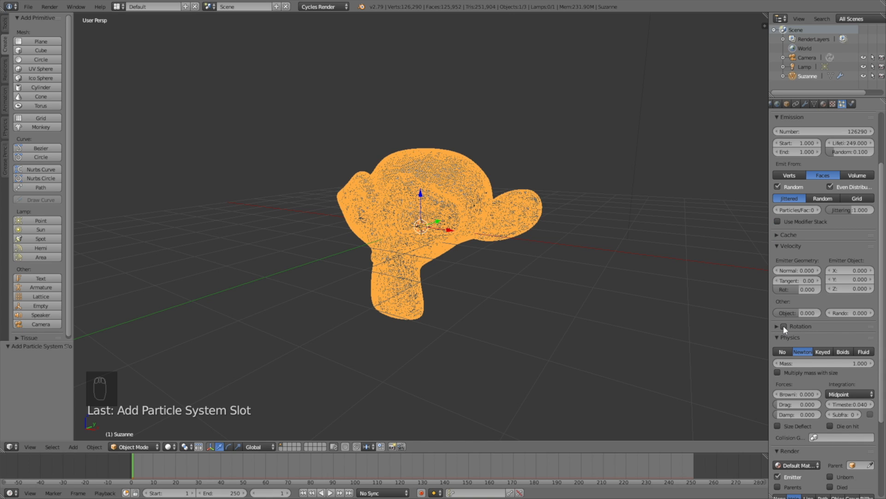
pyautogui.click(784, 326)
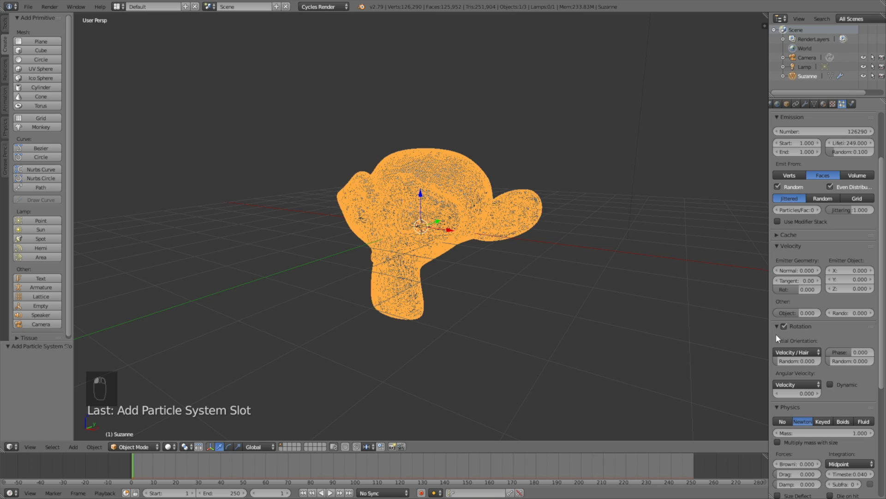
pyautogui.click(831, 385)
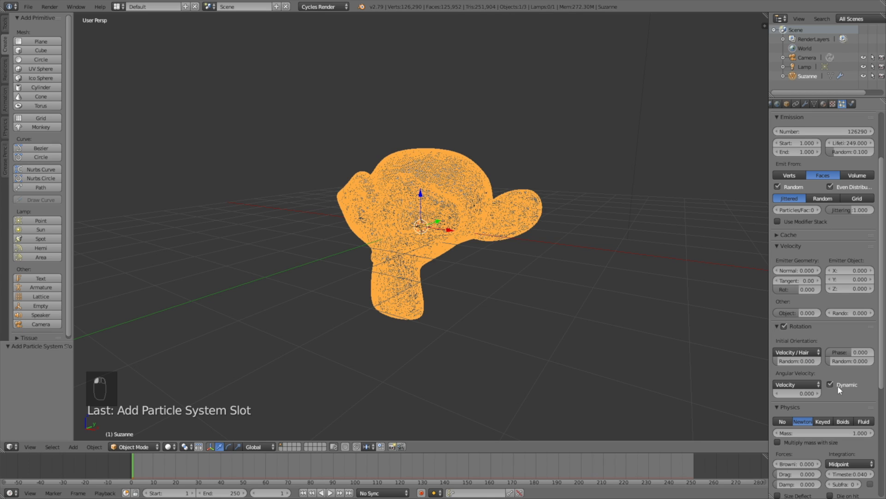
# - Render the particles as None, display them as points, and set gravity weight to 0
pyautogui.scroll(-3)
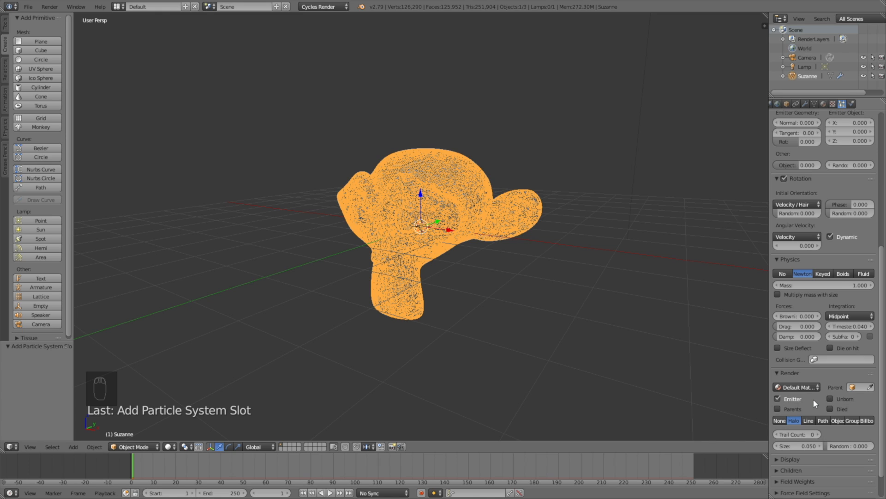
pyautogui.moveTo(833, 383)
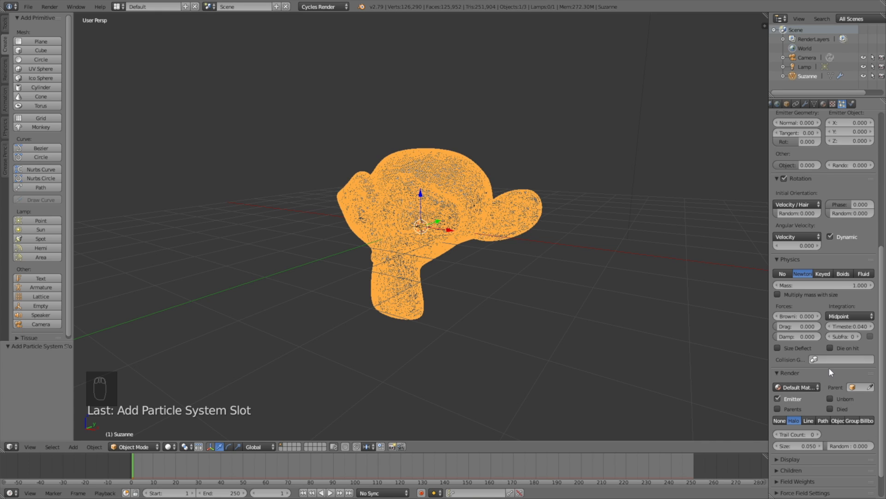
pyautogui.scroll(-3)
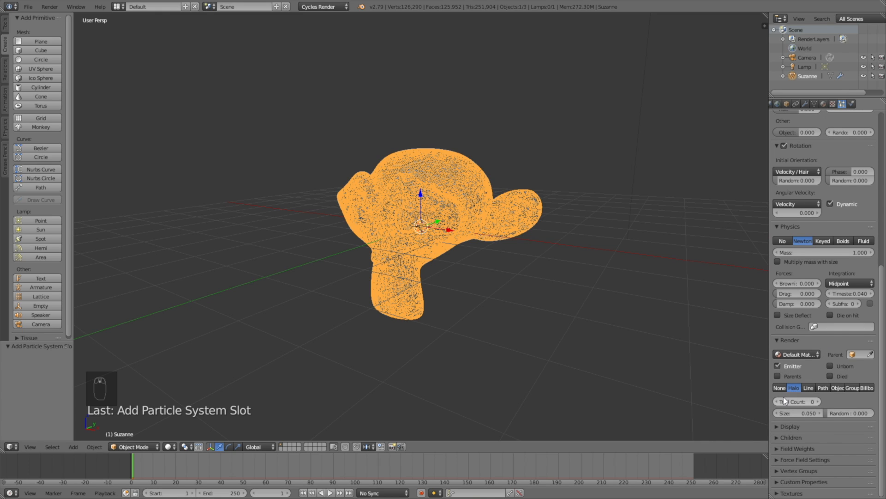
pyautogui.click(780, 387)
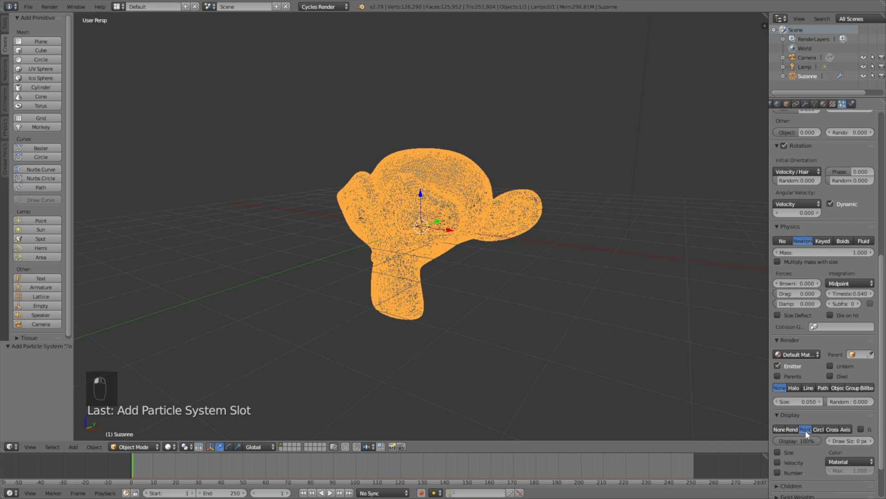
pyautogui.scroll(-3)
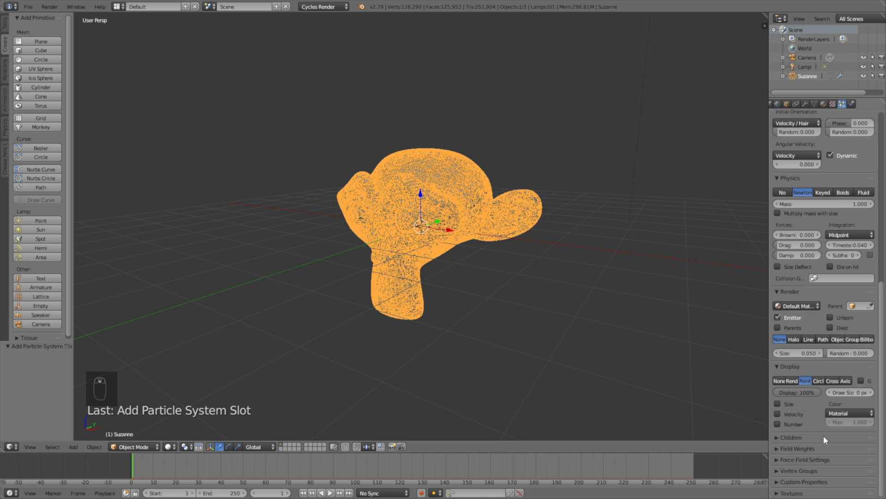
pyautogui.moveTo(817, 458)
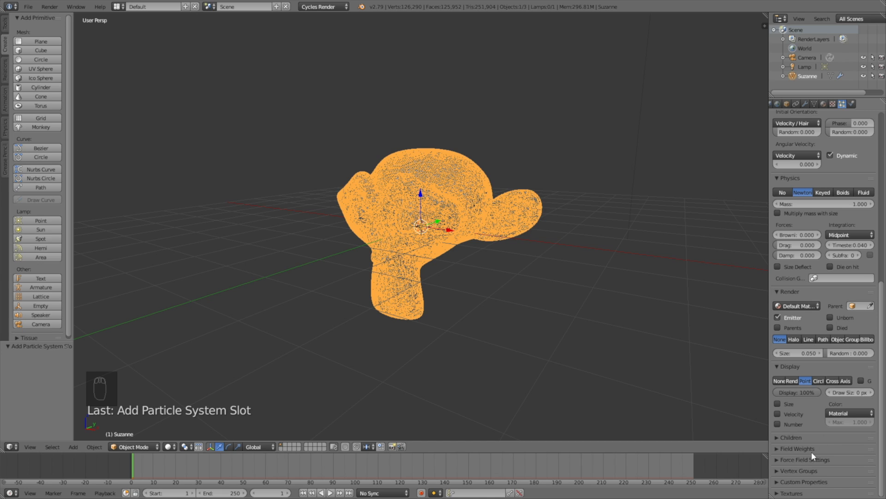
pyautogui.click(798, 449)
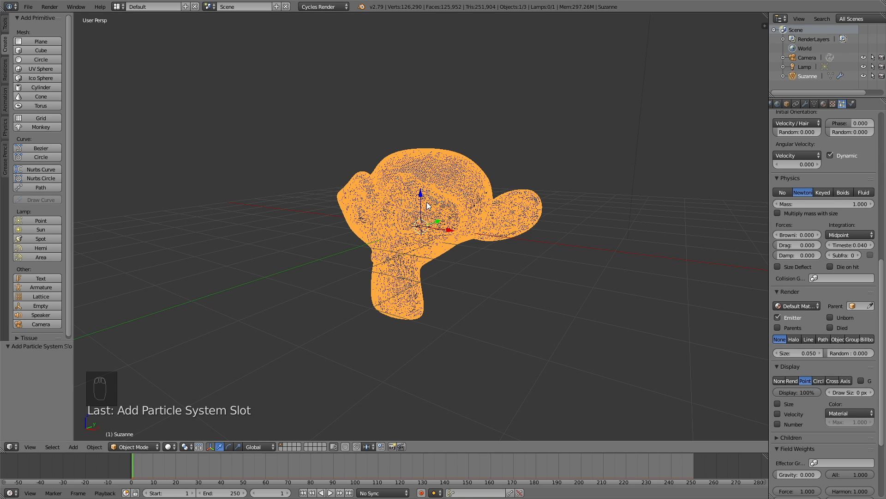
# - Add a Turbulence force field named Field at the scene centre
pyautogui.press('Shift+A')
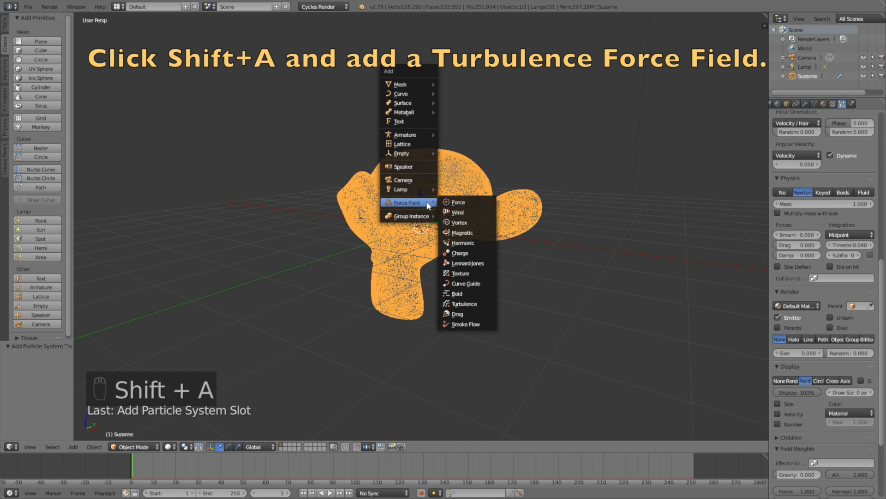
pyautogui.moveTo(459, 210)
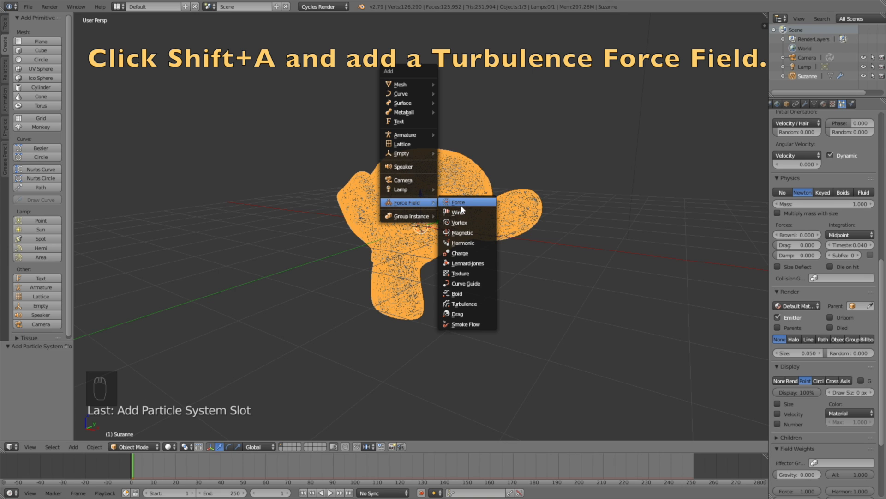
pyautogui.click(464, 304)
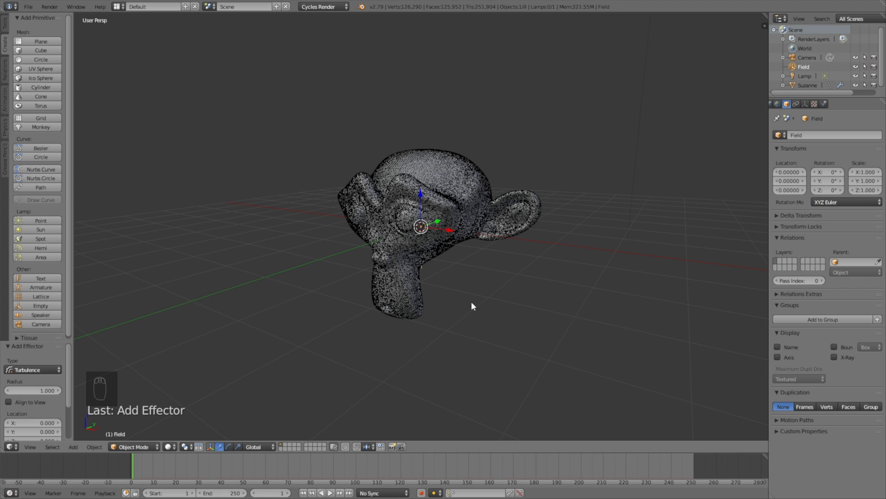
pyautogui.moveTo(623, 234)
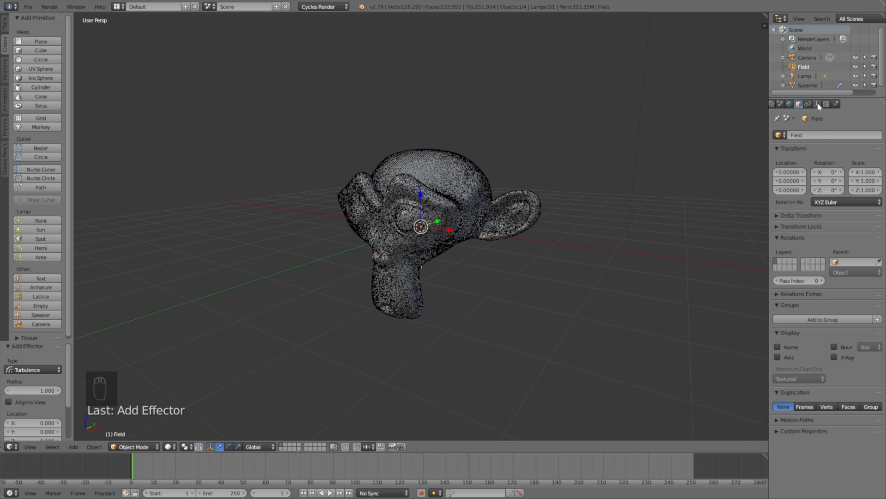
# - Keyframe the Turbulence field's Strength, reading 1.0 at frame 25
pyautogui.click(832, 104)
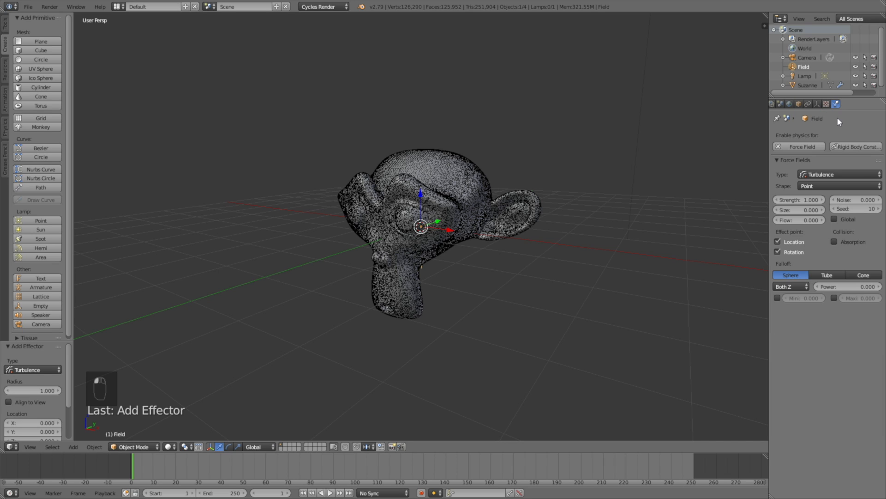
pyautogui.moveTo(829, 227)
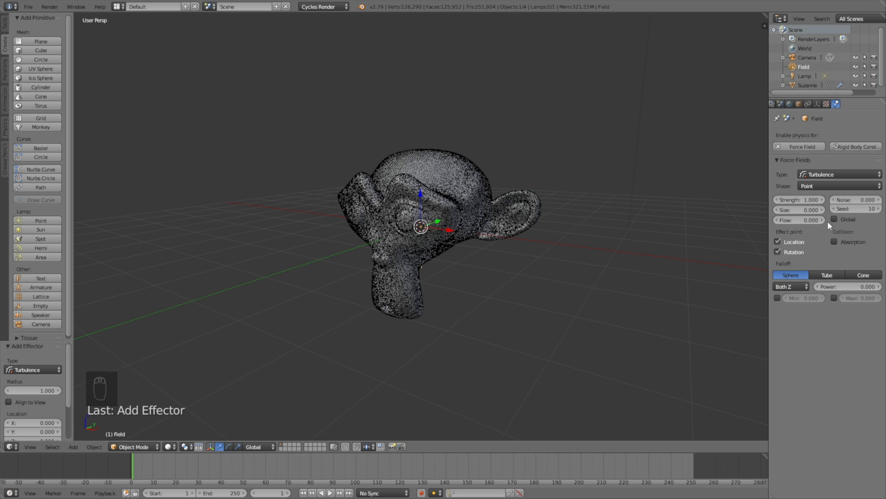
pyautogui.click(799, 200)
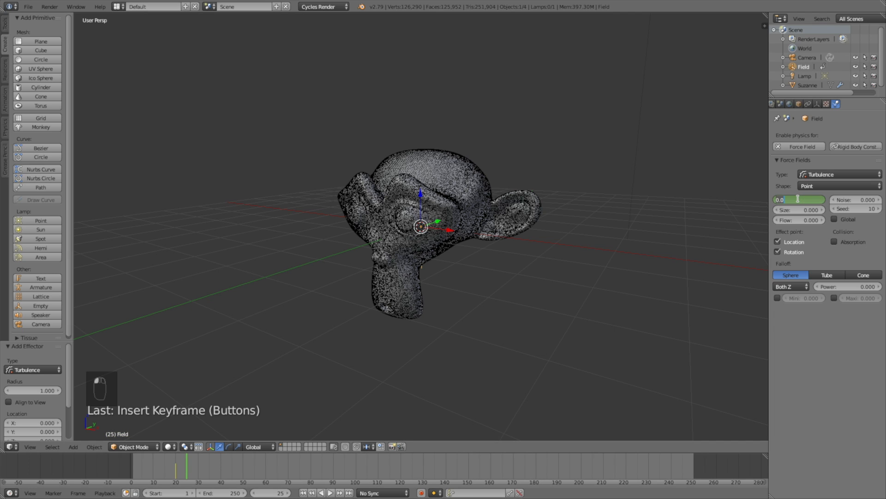
pyautogui.write('1.000')
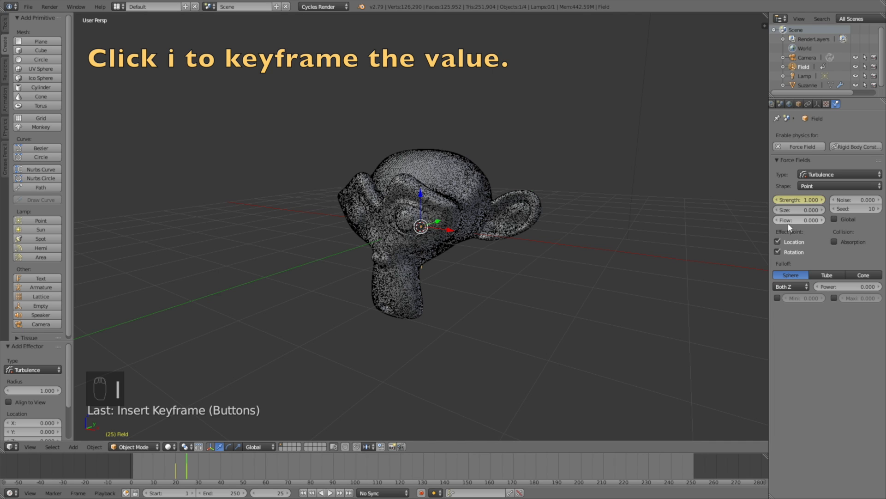
pyautogui.doubleClick(799, 220)
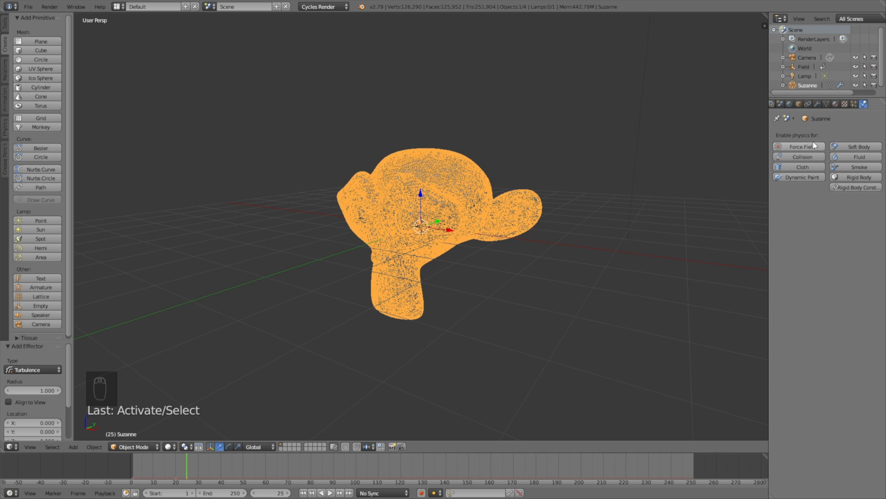
pyautogui.moveTo(858, 105)
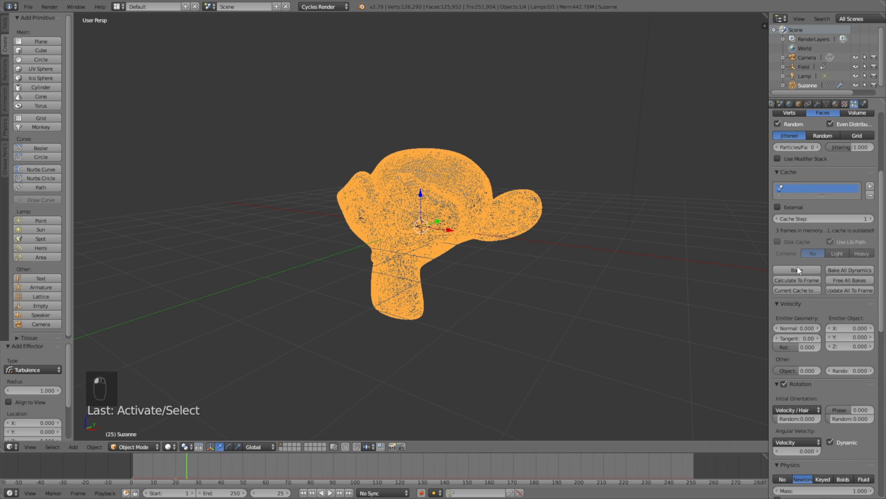
# - Bake Suzanne's particle simulation from the Cache panel
pyautogui.click(797, 270)
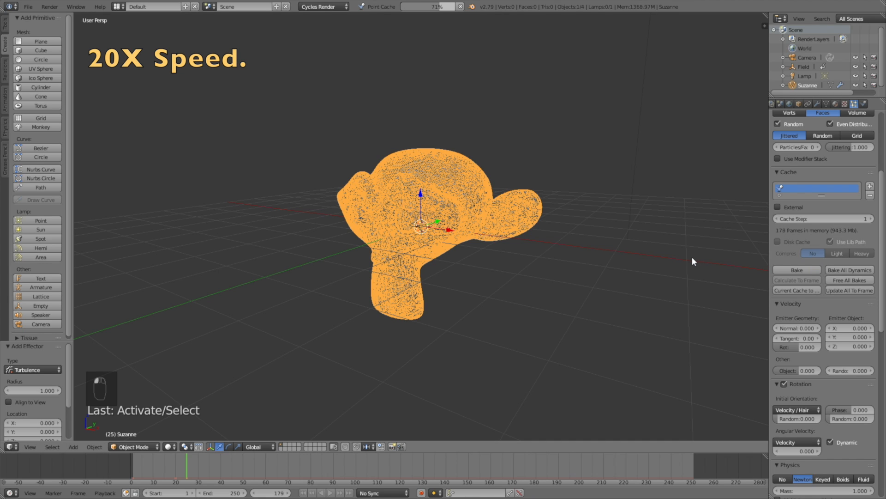
pyautogui.click(797, 270)
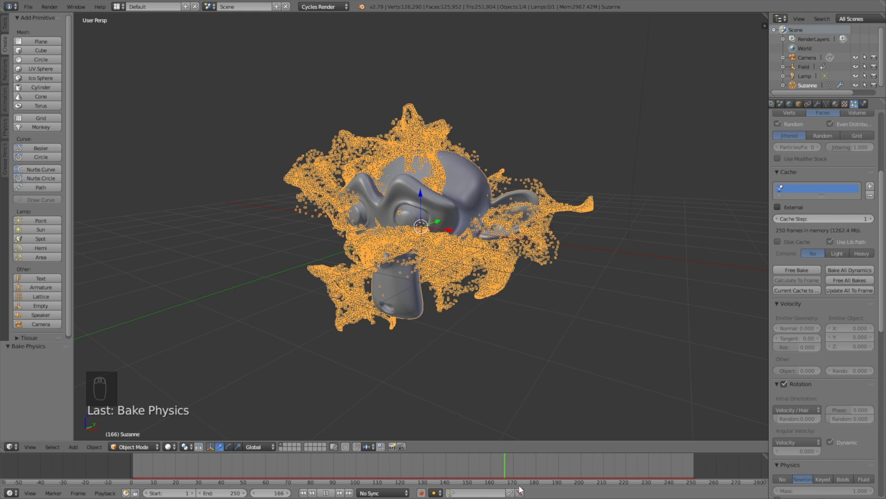
# - Play back the baked particle burst, then rewind the timeline to frame 1
pyautogui.click(189, 490)
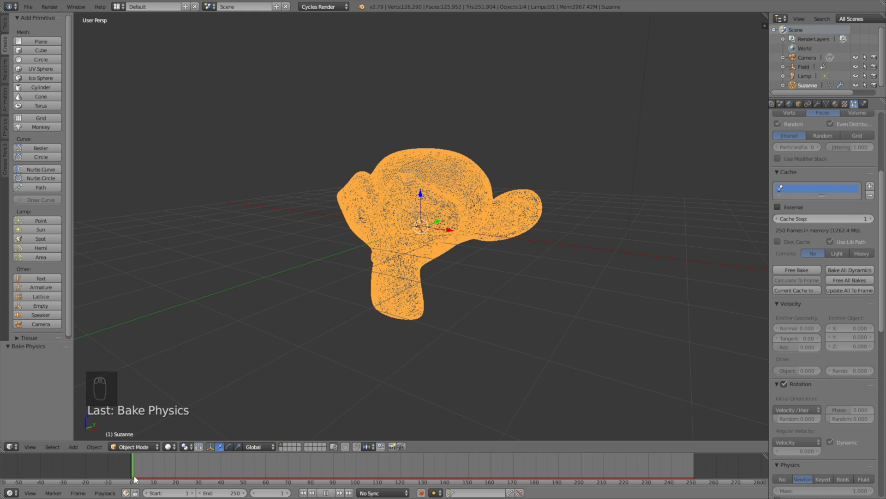
pyautogui.click(817, 105)
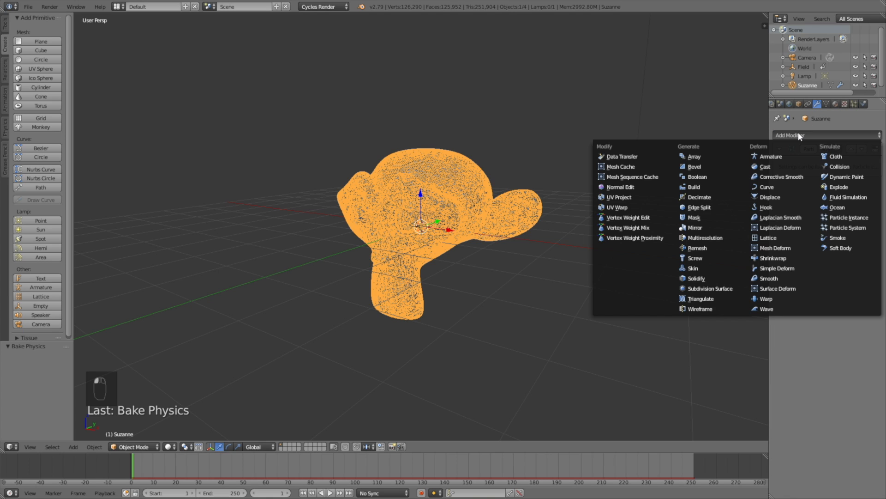
pyautogui.moveTo(837, 187)
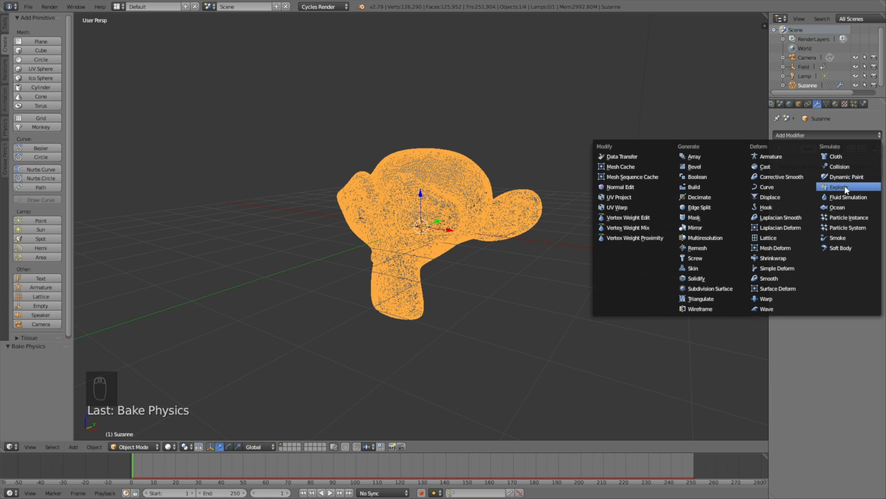
# - Add an Explode modifier with Dead unchecked, add Solidify, and scrub to frame 81
pyautogui.click(839, 186)
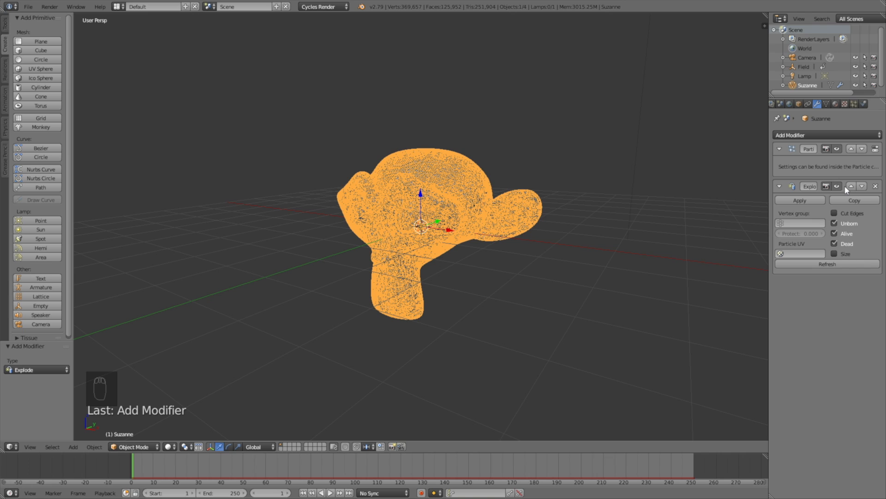
pyautogui.click(835, 243)
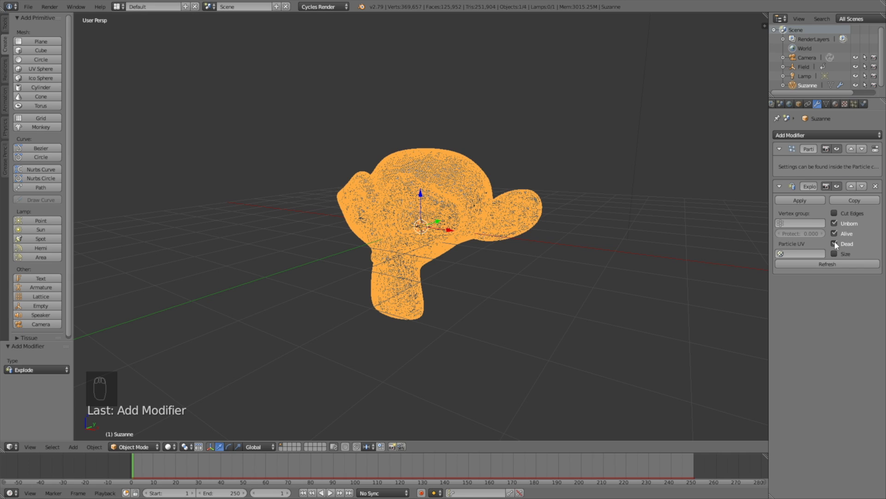
pyautogui.click(825, 135)
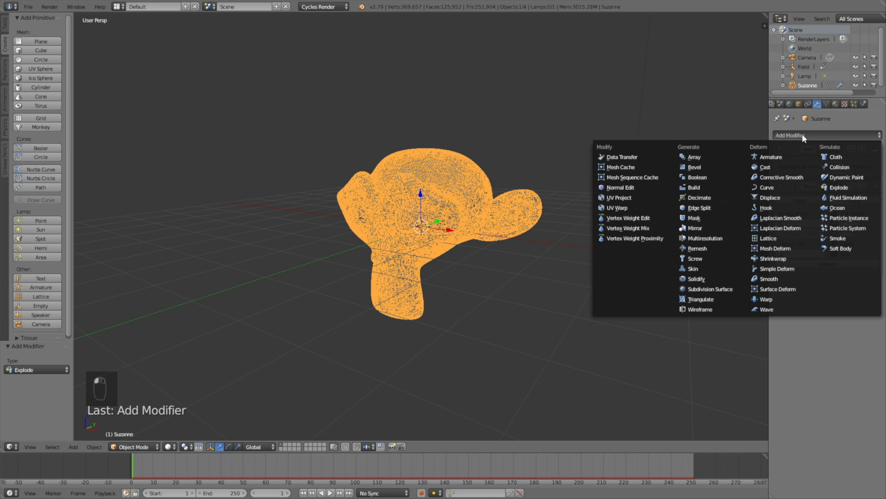
pyautogui.moveTo(717, 278)
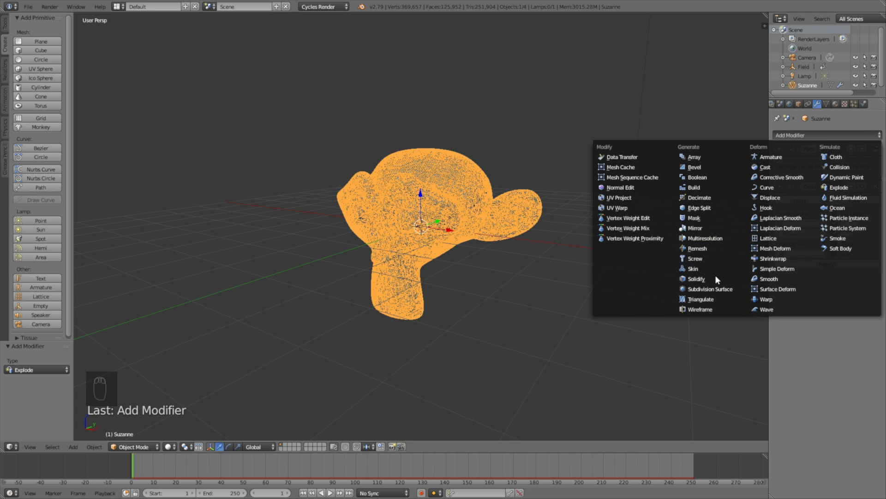
pyautogui.click(696, 279)
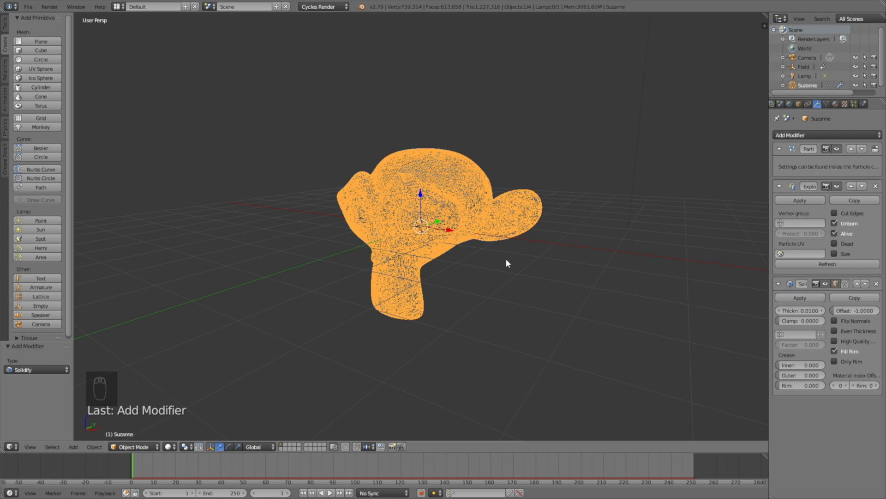
pyautogui.click(330, 492)
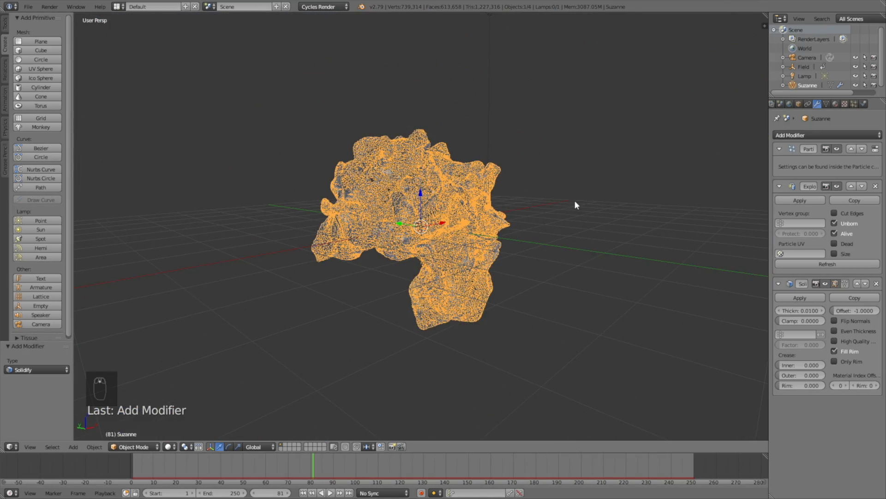
# - Save the project under a new name and select the Sun lamp
pyautogui.click(29, 7)
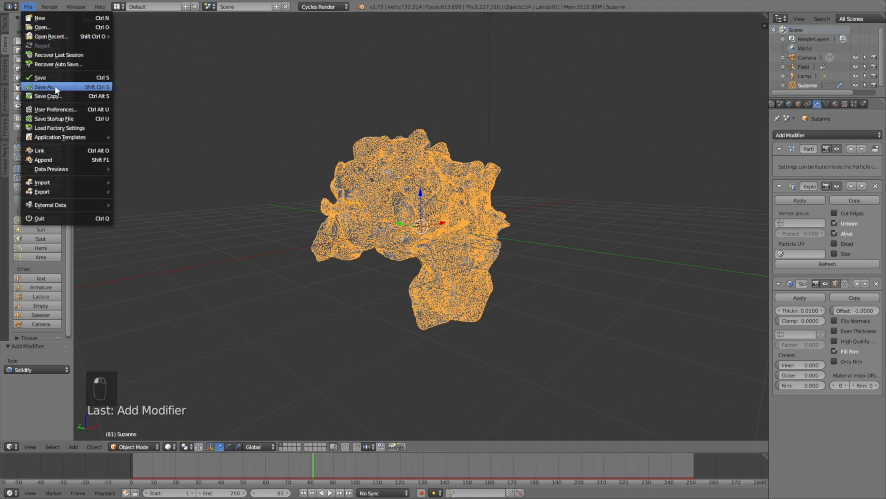
pyautogui.click(44, 86)
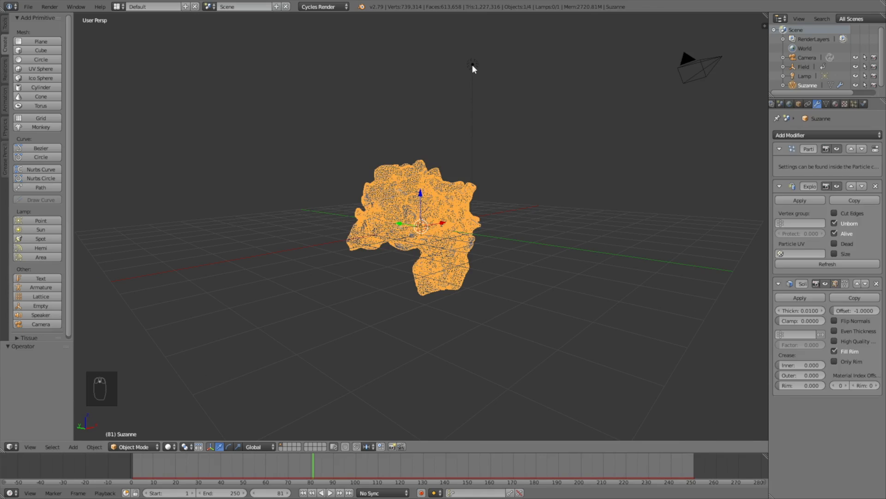
pyautogui.click(470, 62)
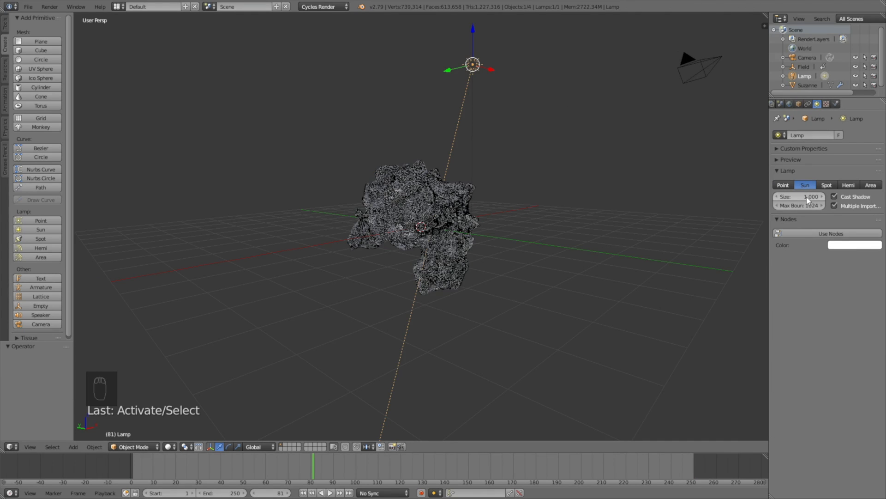
# - Give the sun lamp node emission at strength 7, render with GPU Compute, and move and rotate the lamp
pyautogui.click(828, 233)
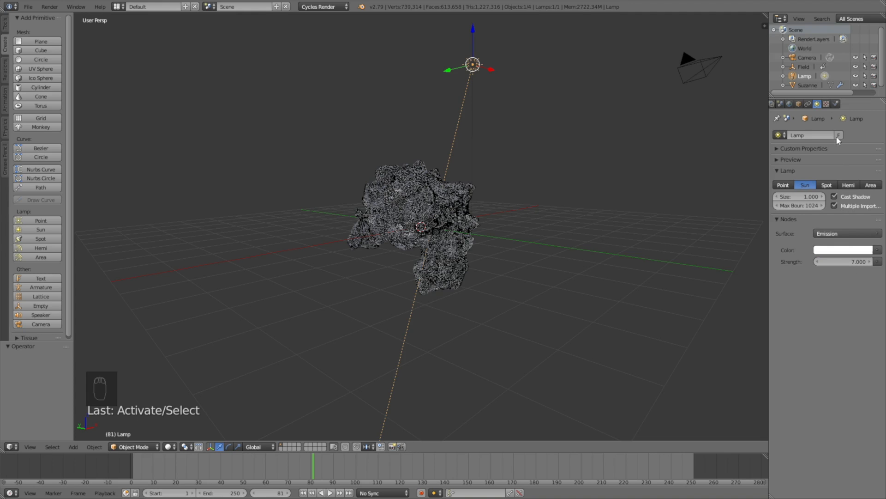
pyautogui.click(775, 103)
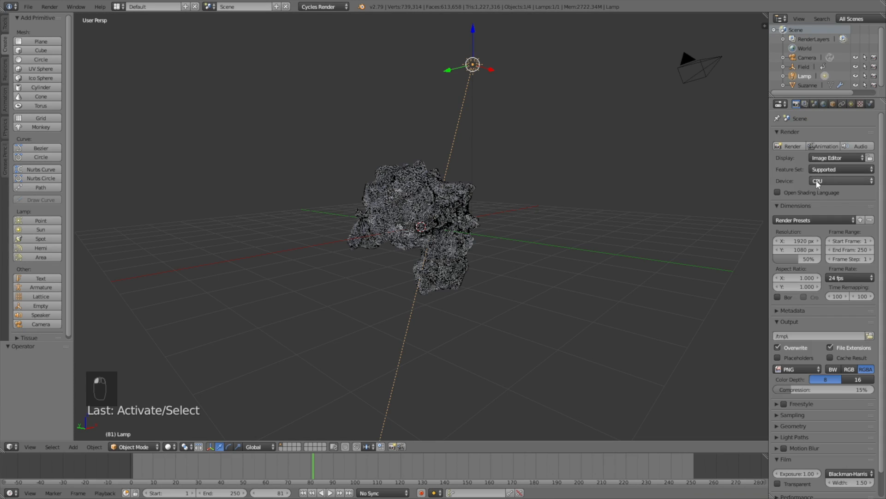
pyautogui.click(841, 181)
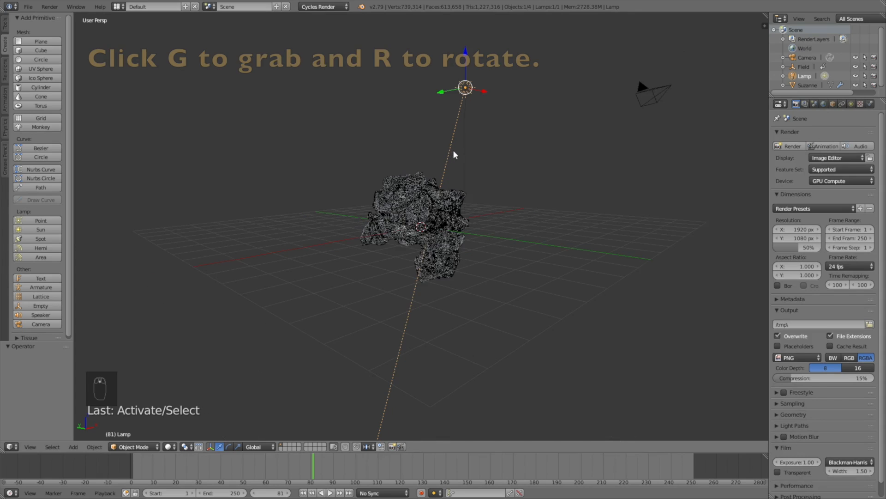
pyautogui.press('G')
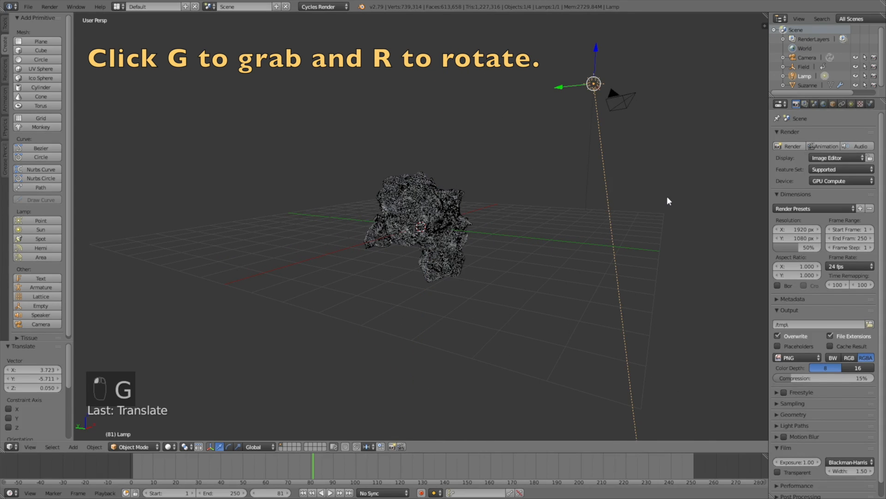
pyautogui.press('r')
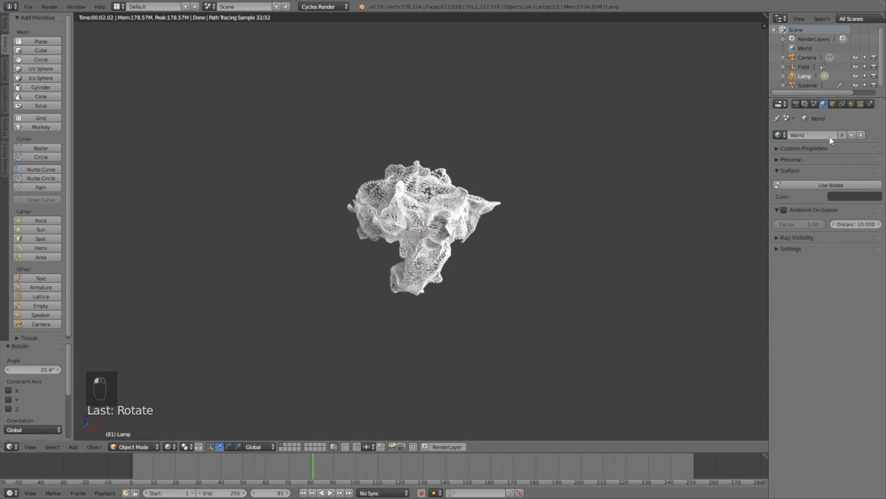
# - Set the world background colour to black and toggle the rendered view to check
pyautogui.click(844, 197)
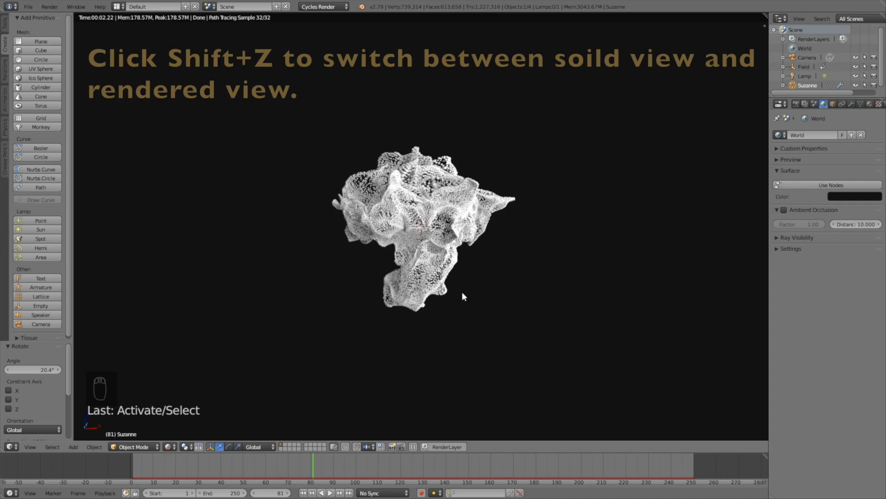
pyautogui.press('Shift+Z')
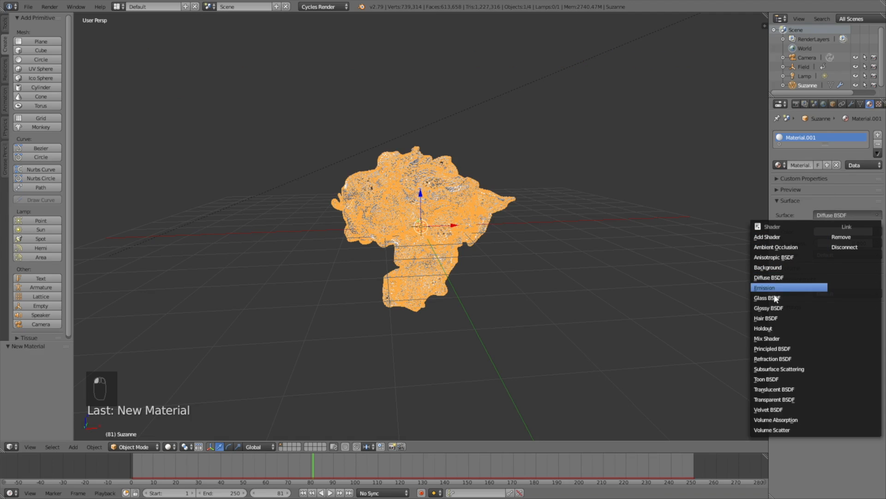
# - Give Suzanne's Material.001 a Glossy BSDF shader with a light blue colour
pyautogui.click(768, 308)
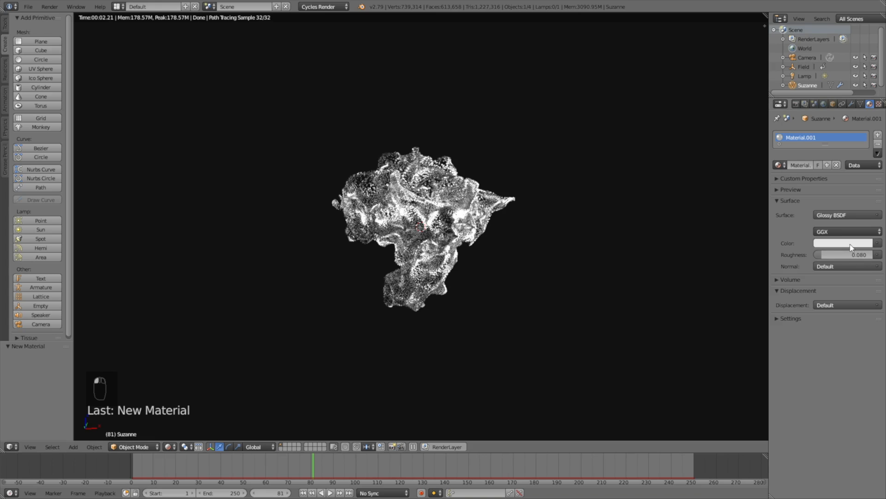
pyautogui.click(845, 243)
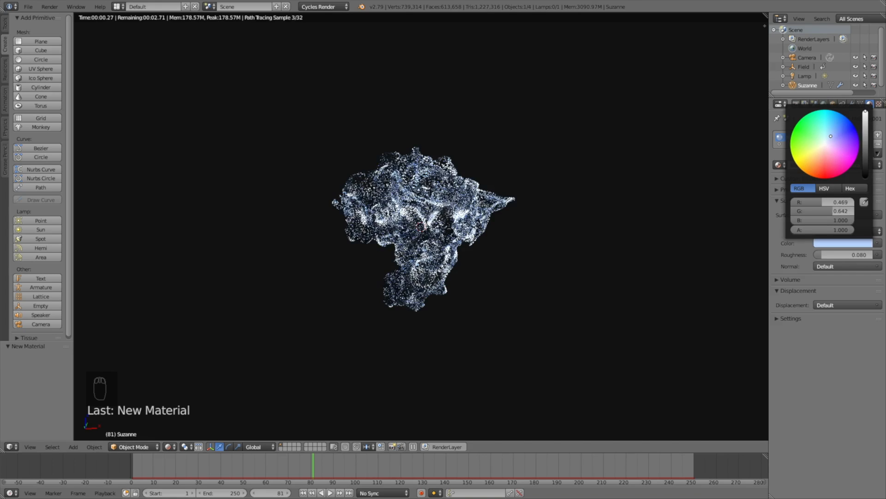
pyautogui.click(830, 130)
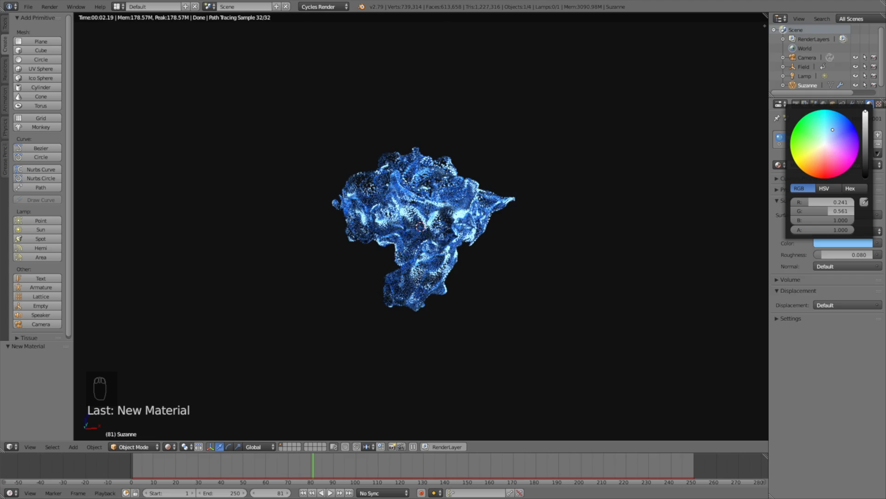
pyautogui.click(824, 157)
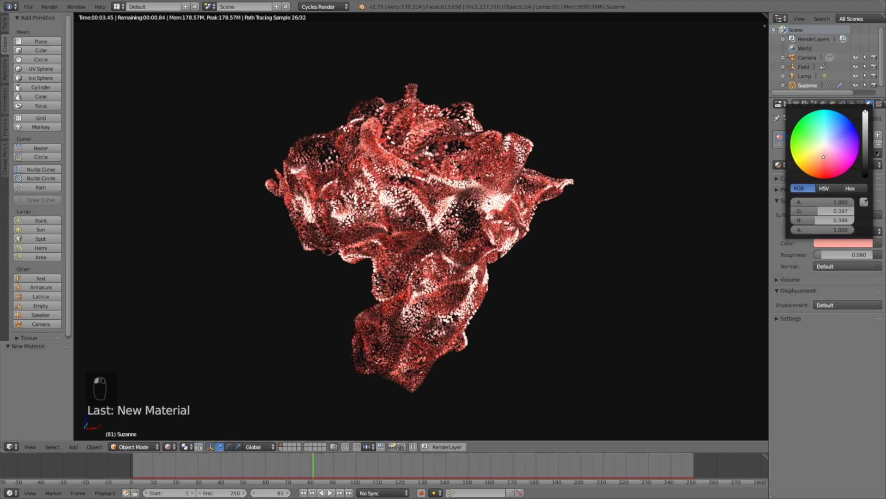
pyautogui.click(823, 147)
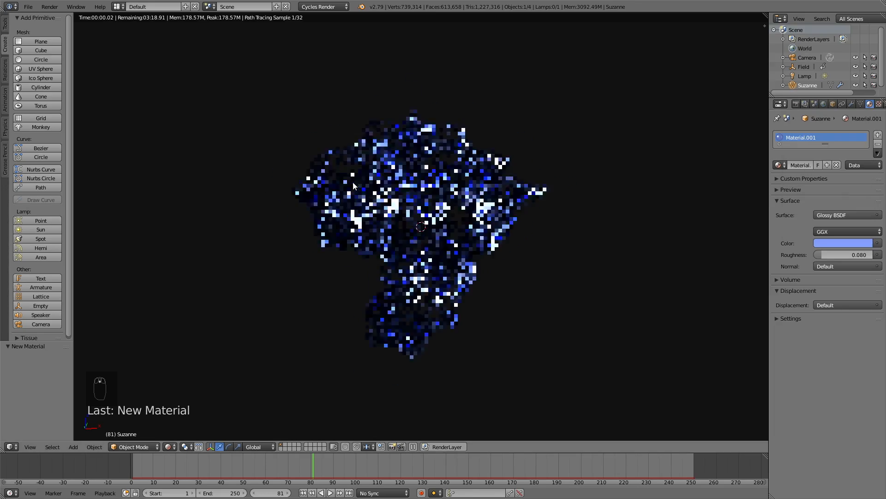
# - Switch the viewport to the scene camera's view, framing the shattered monkey head-on
pyautogui.press('shift+z')
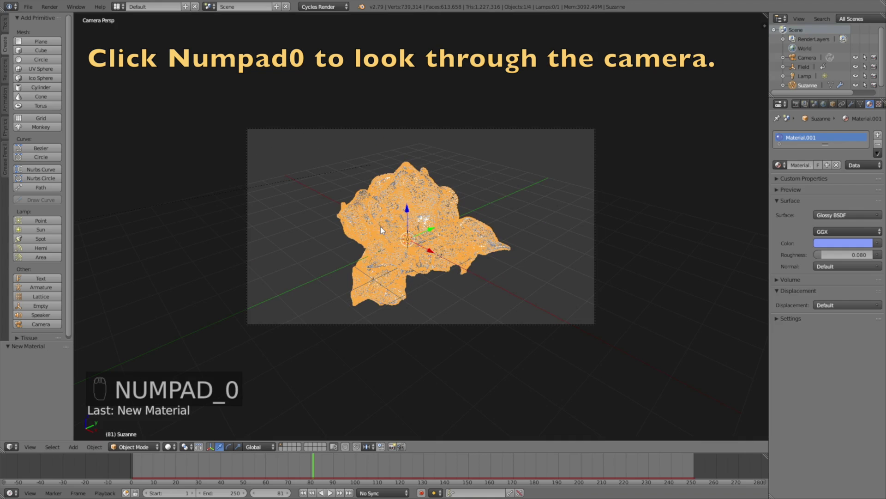
pyautogui.moveTo(432, 131)
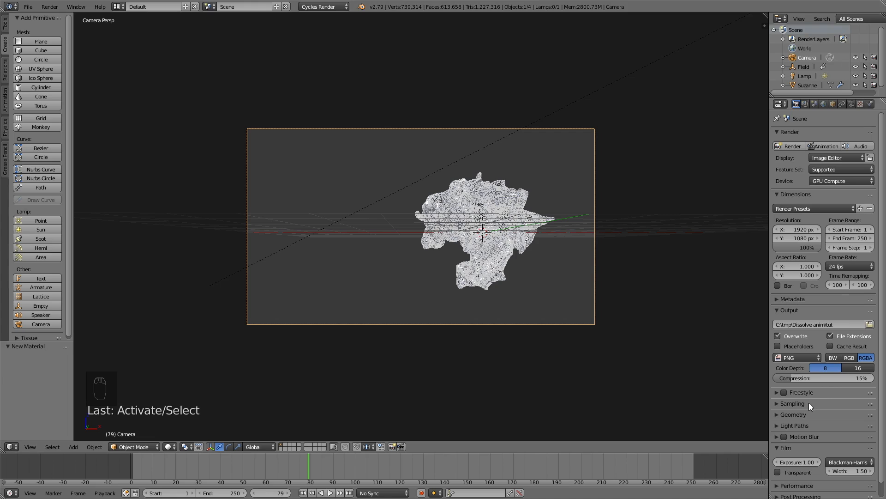
# - Set render sampling to 300 samples with 500-pixel tiles and enable render-layer denoising
pyautogui.click(777, 403)
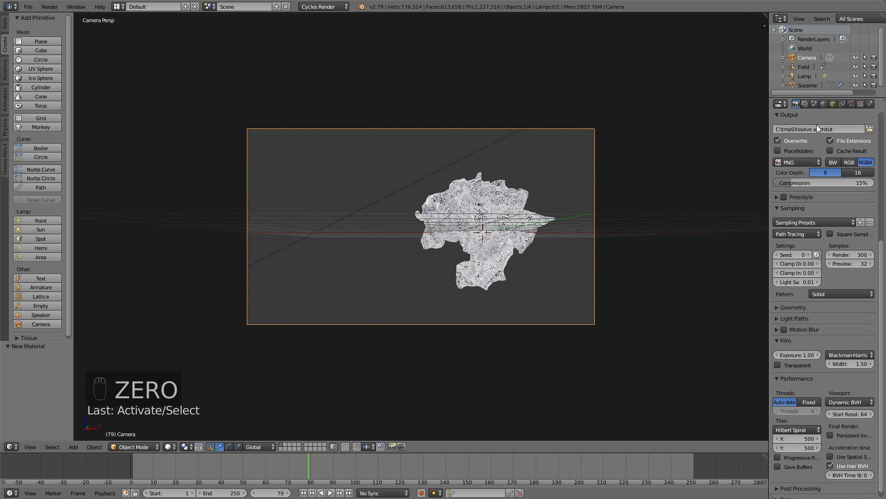
pyautogui.click(814, 104)
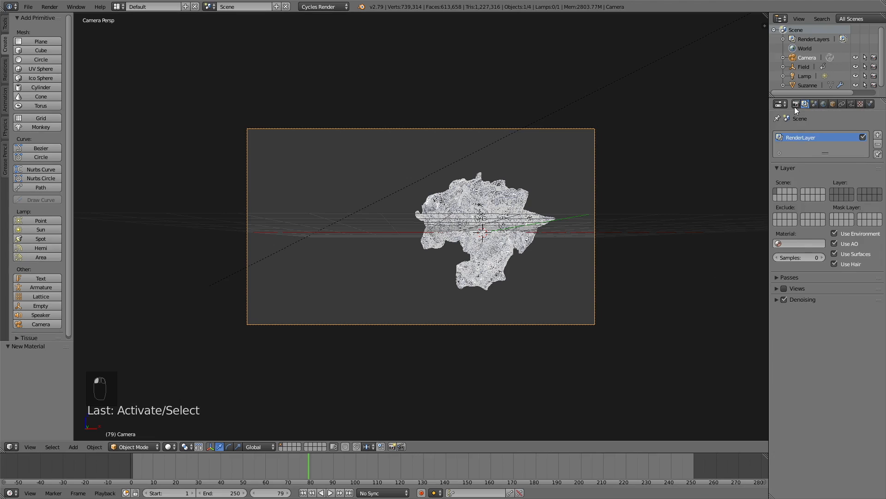
pyautogui.click(796, 103)
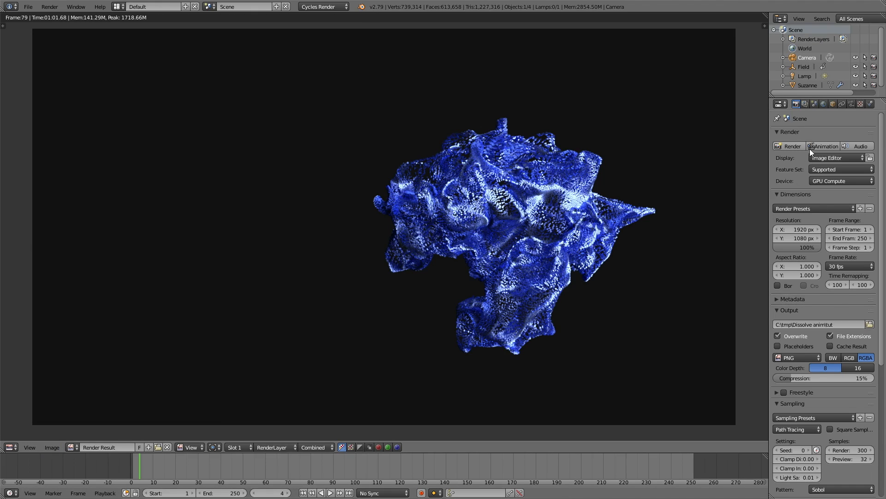
# - Render a still of frame 4, then switch the area back to the 3D viewport
pyautogui.click(791, 146)
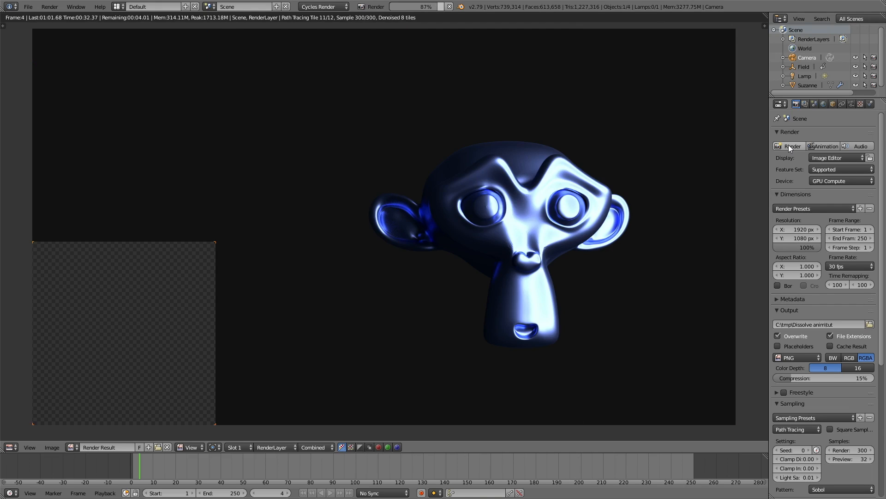
pyautogui.click(7, 447)
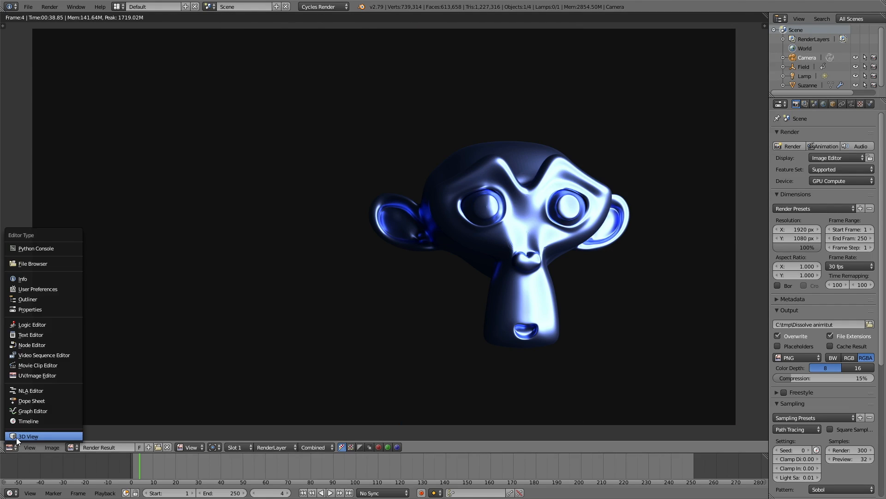
pyautogui.click(28, 435)
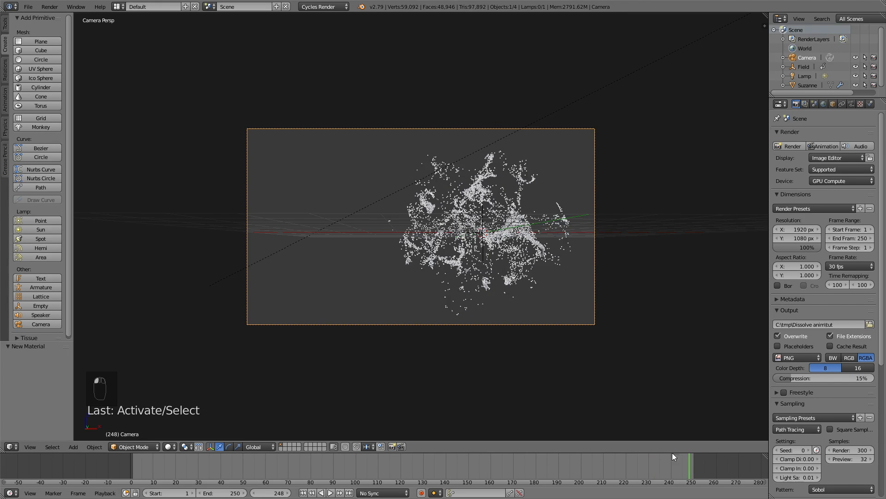
pyautogui.moveTo(824, 146)
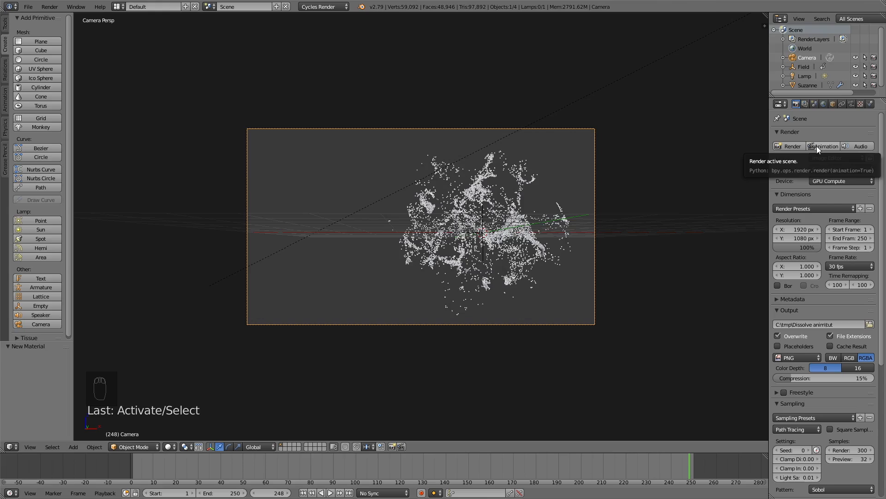